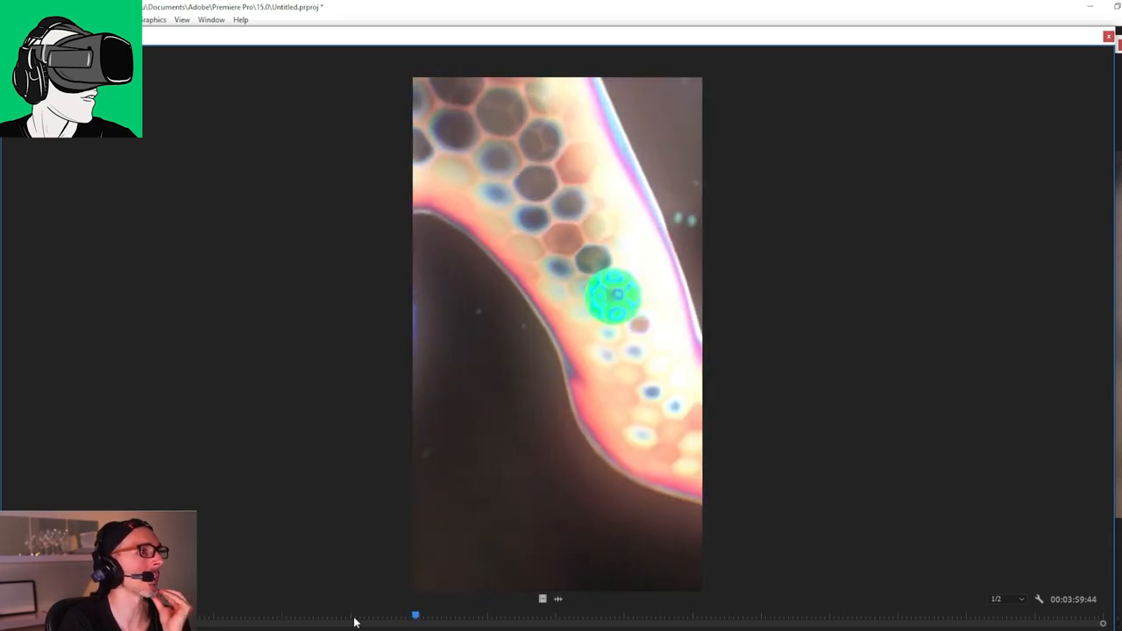
Step: Jump the portrait clip's playhead forward to the glowing green ball moment
click(424, 614)
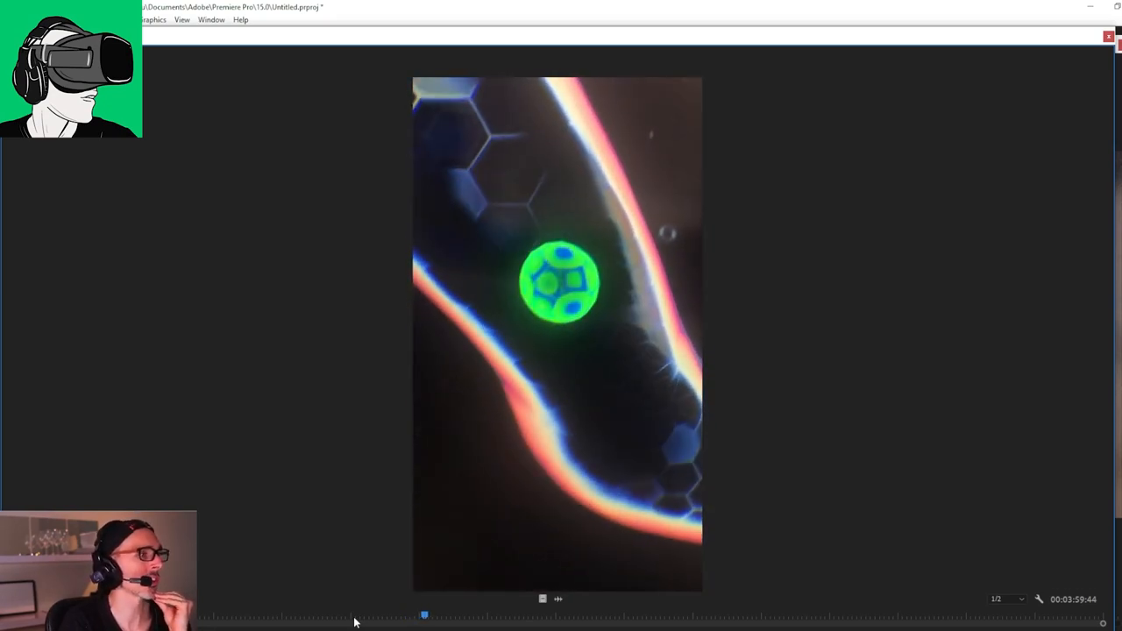
click(433, 614)
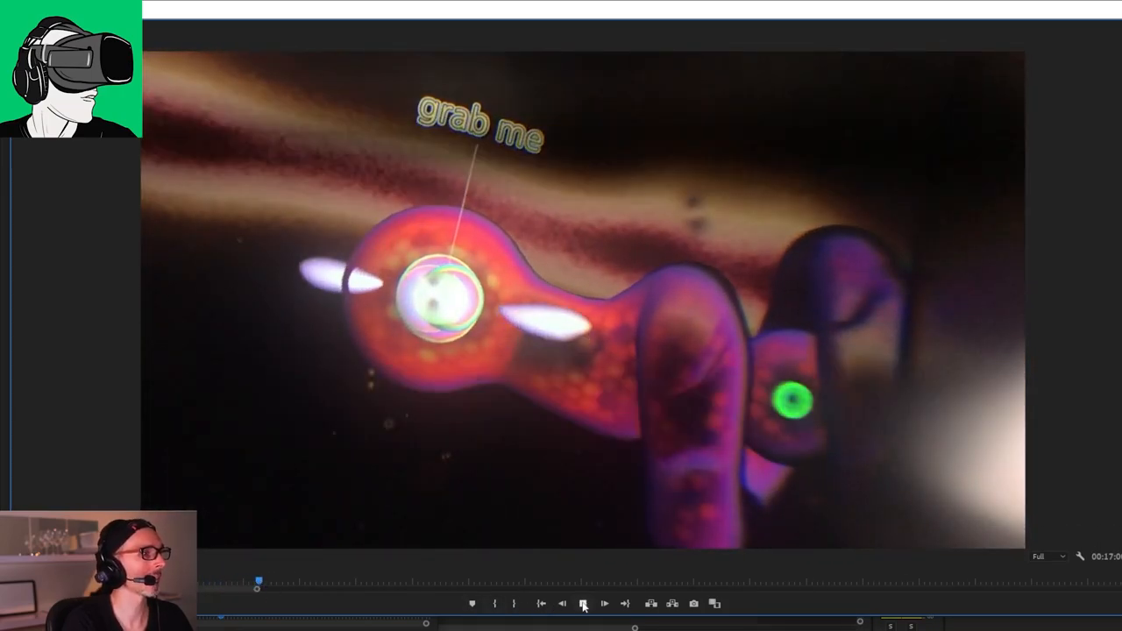
Step: Play the enlarged landscape footage, repositioning the playhead through the grab-me creature shot
click(582, 603)
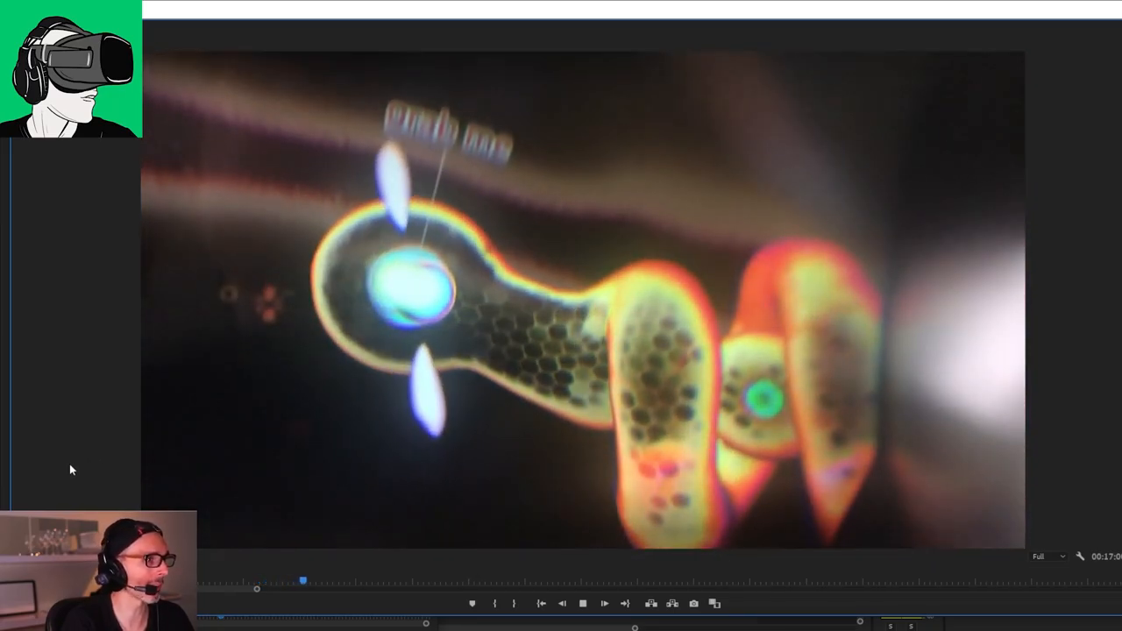
click(326, 581)
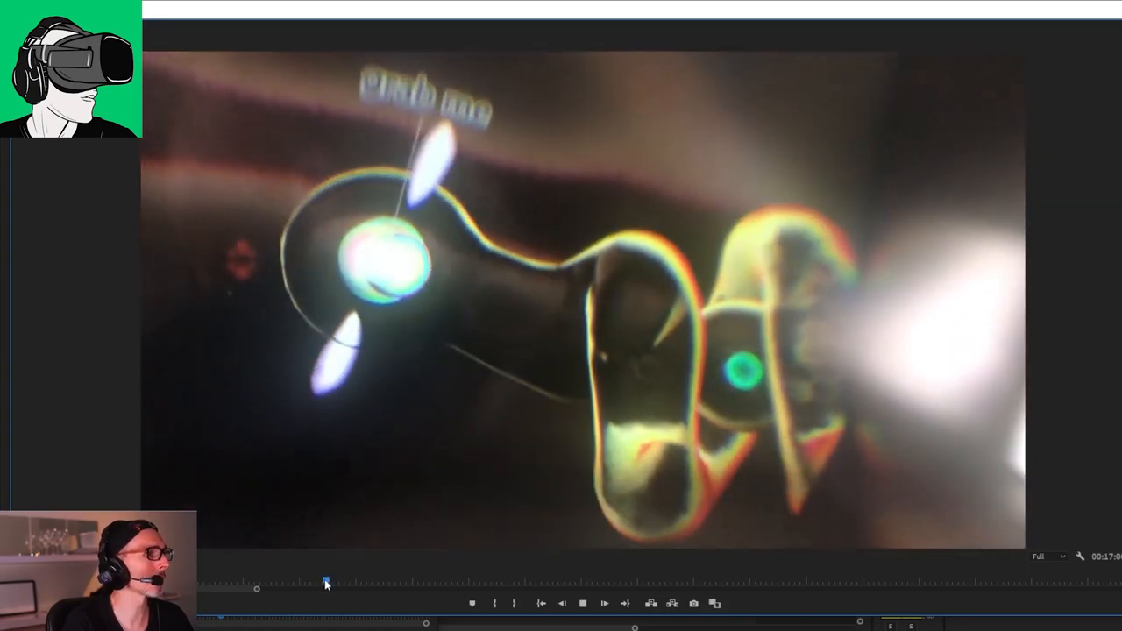
click(582, 603)
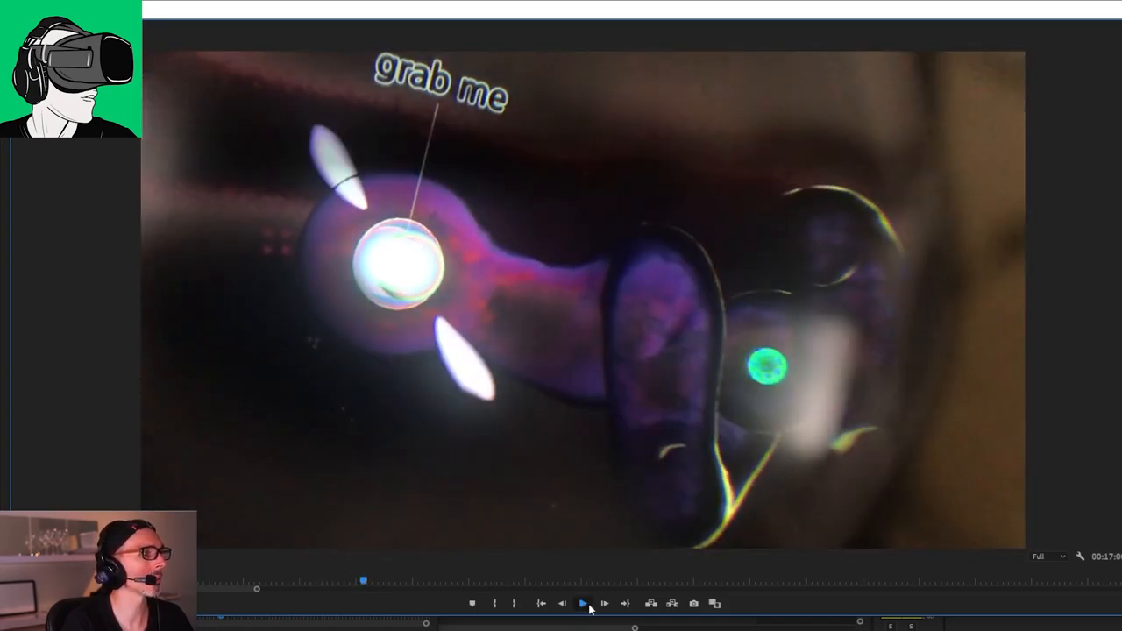
click(582, 603)
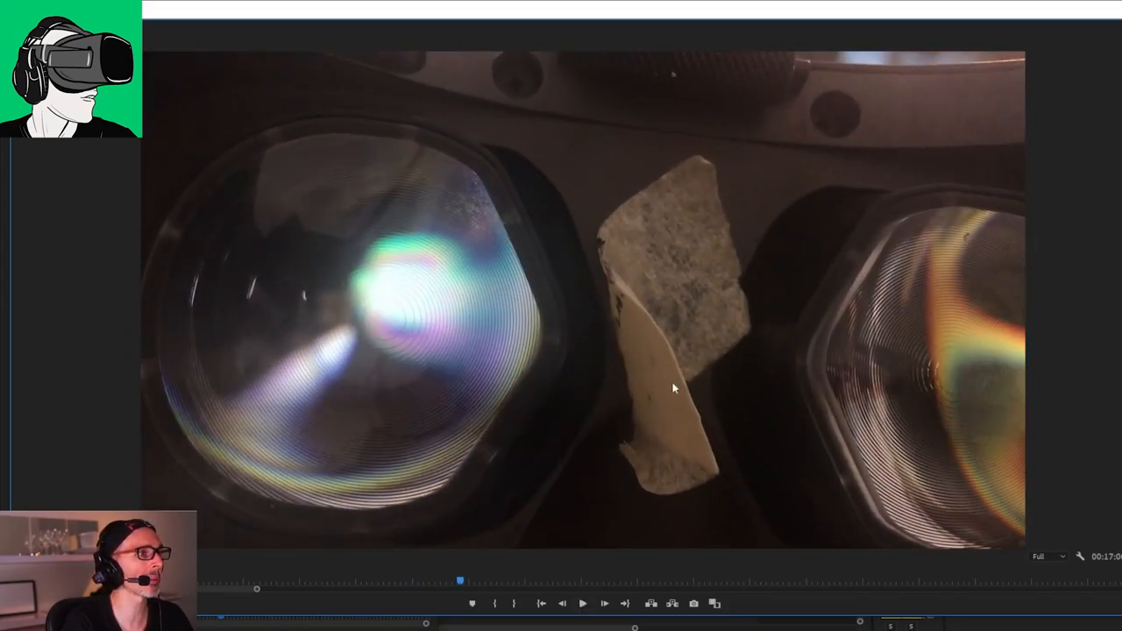
mouse_move(657, 311)
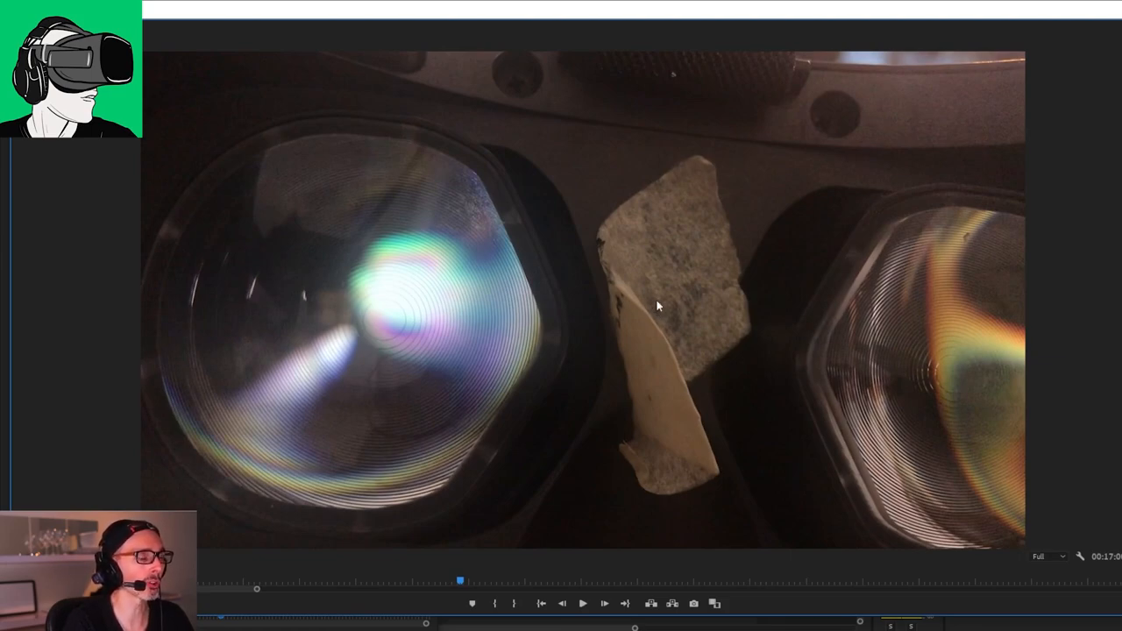
mouse_move(675, 402)
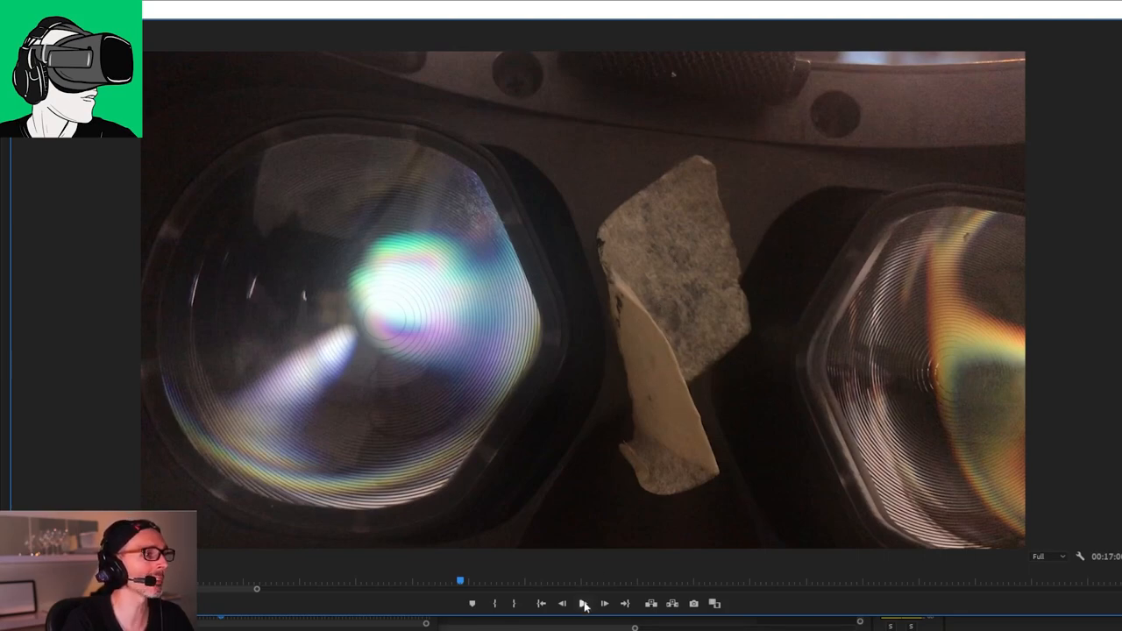
Step: Resume playback of the landscape footage into the headset's two-lens close-up
click(604, 603)
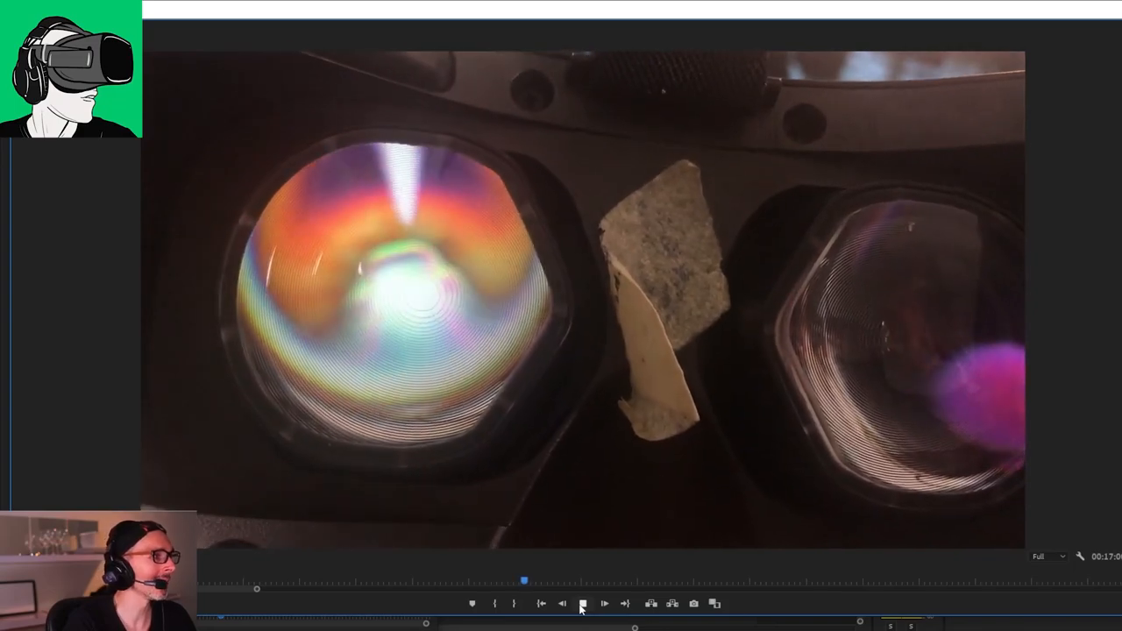
Step: Toggle playback of the landscape footage and stop it at the glowing ring close-up
click(604, 603)
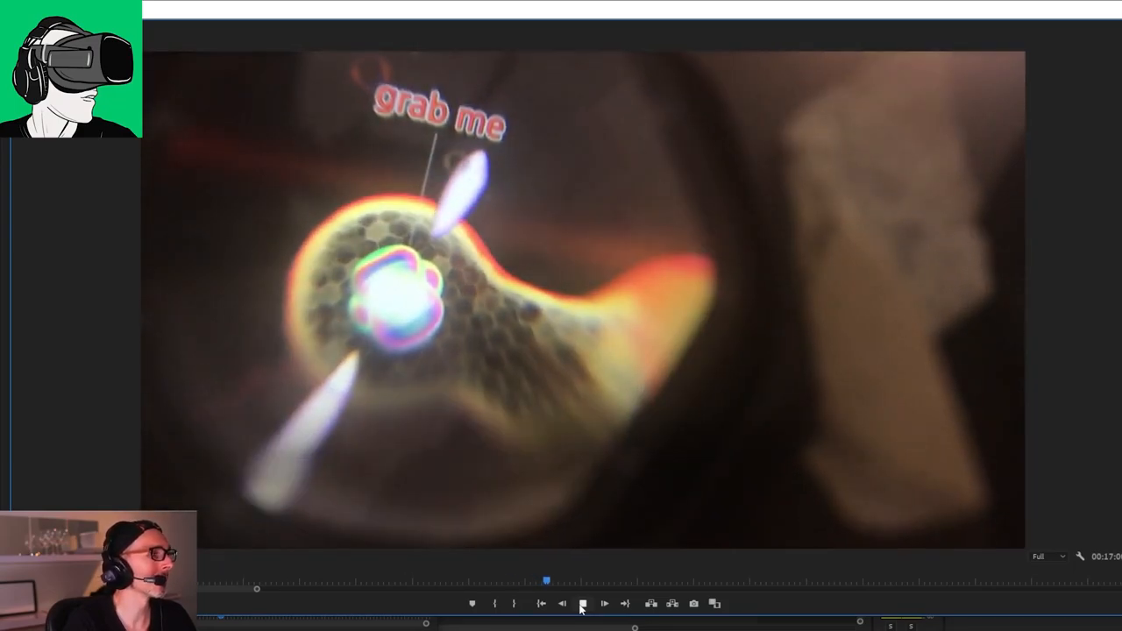
click(604, 603)
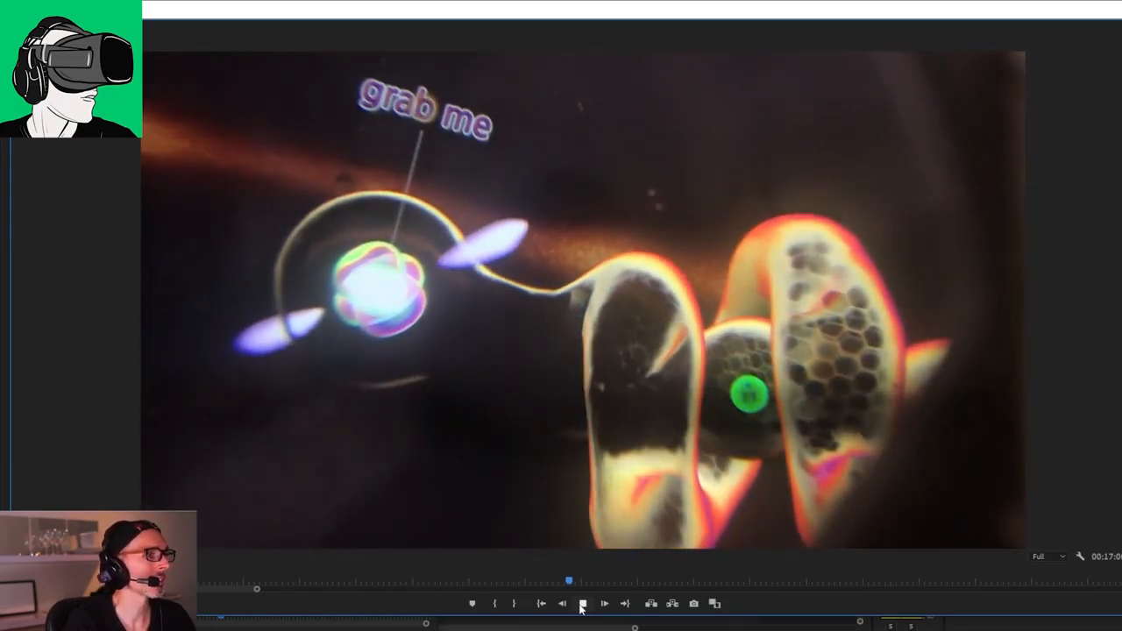
click(583, 603)
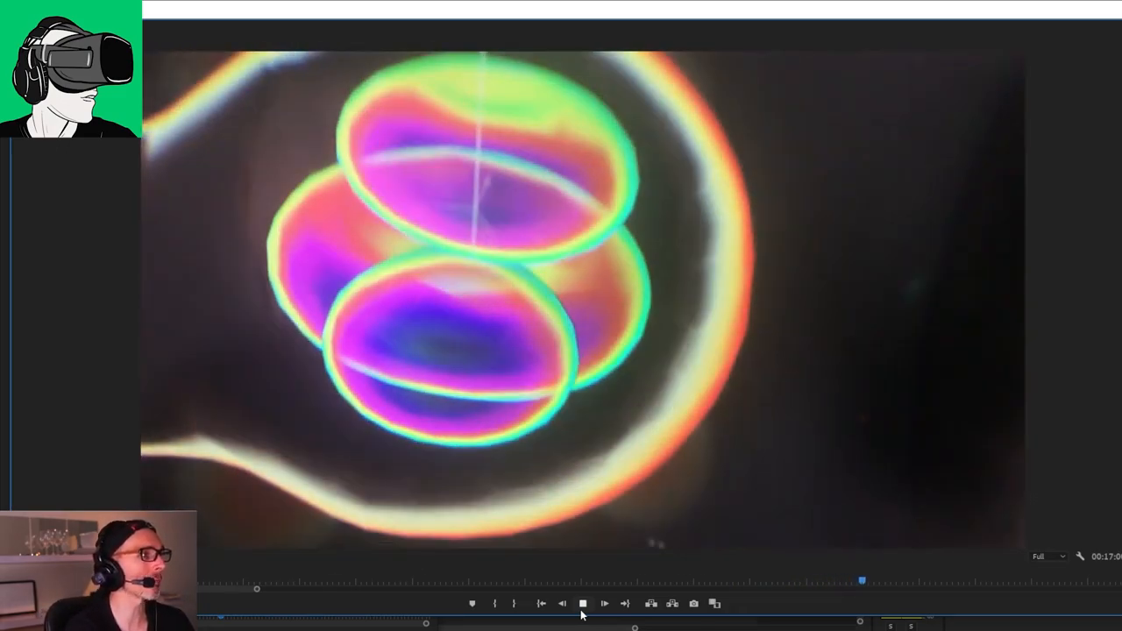
click(604, 603)
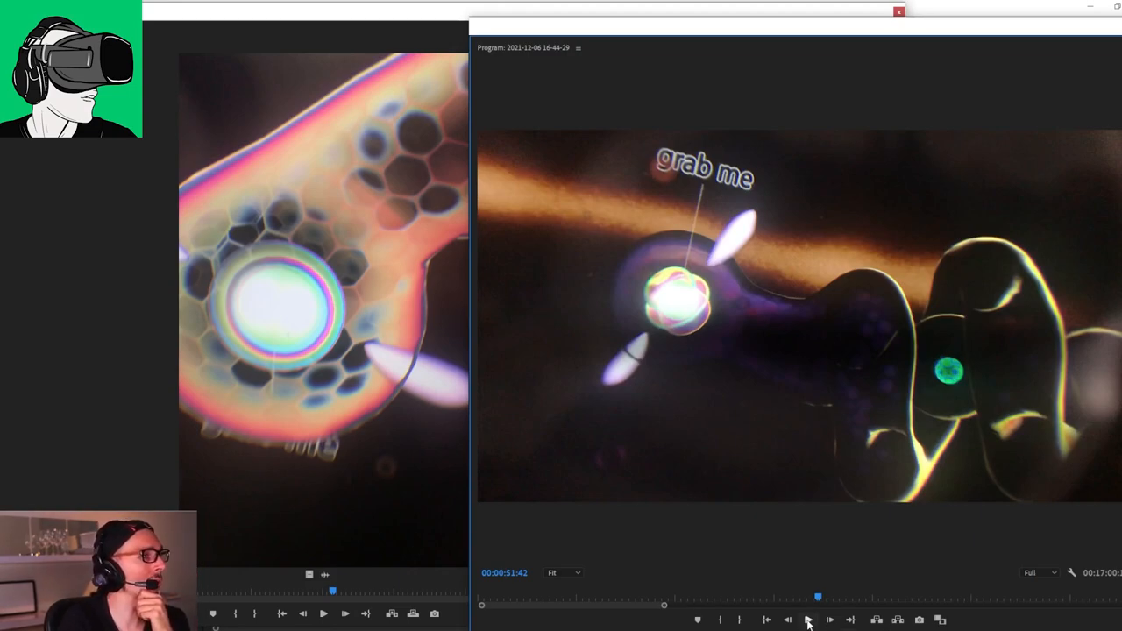
Step: Play the landscape footage in the Program Monitor beside the portrait clip
click(807, 619)
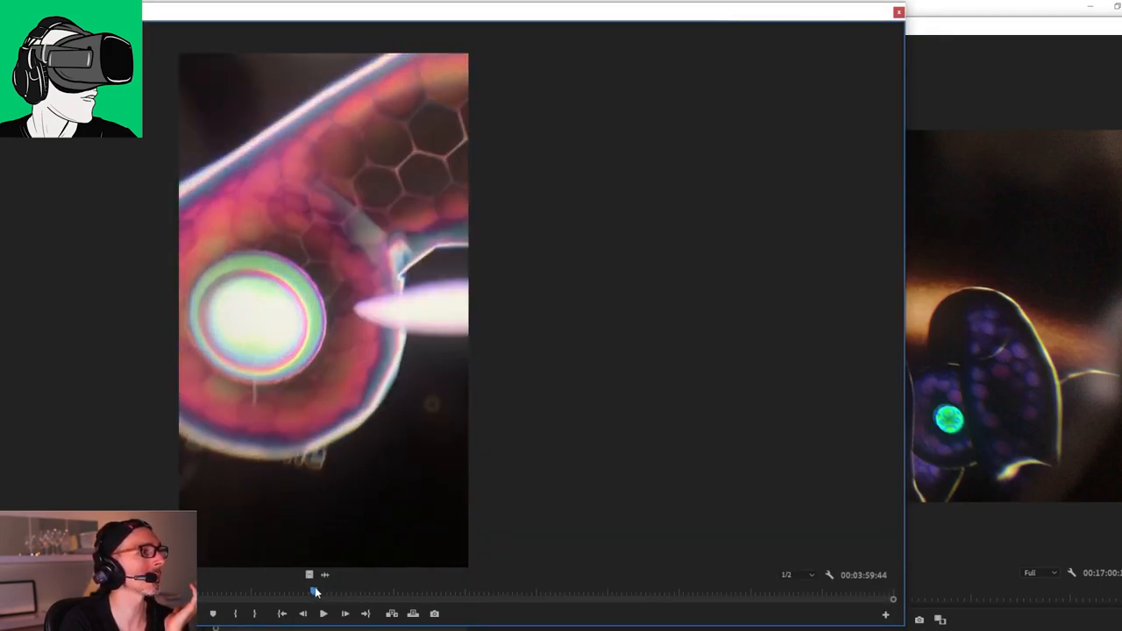
Step: Scrub the portrait clip to the hexagon close-up and the landscape footage to the grab-me creature at 00:00:54:27
drag(315, 592, 276, 591)
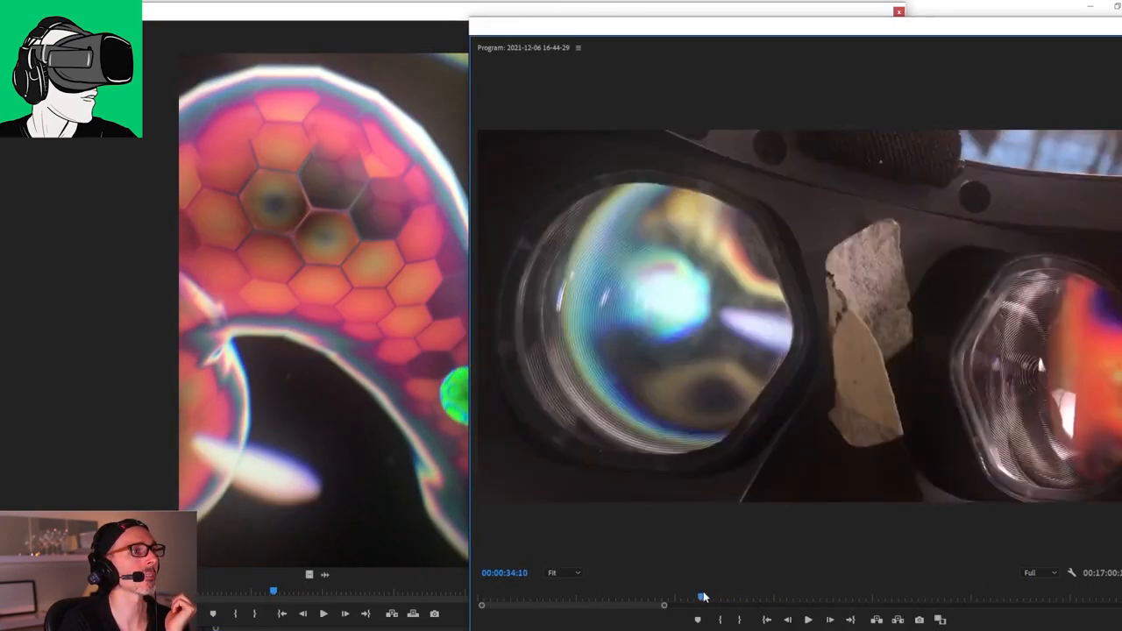
drag(701, 596, 679, 596)
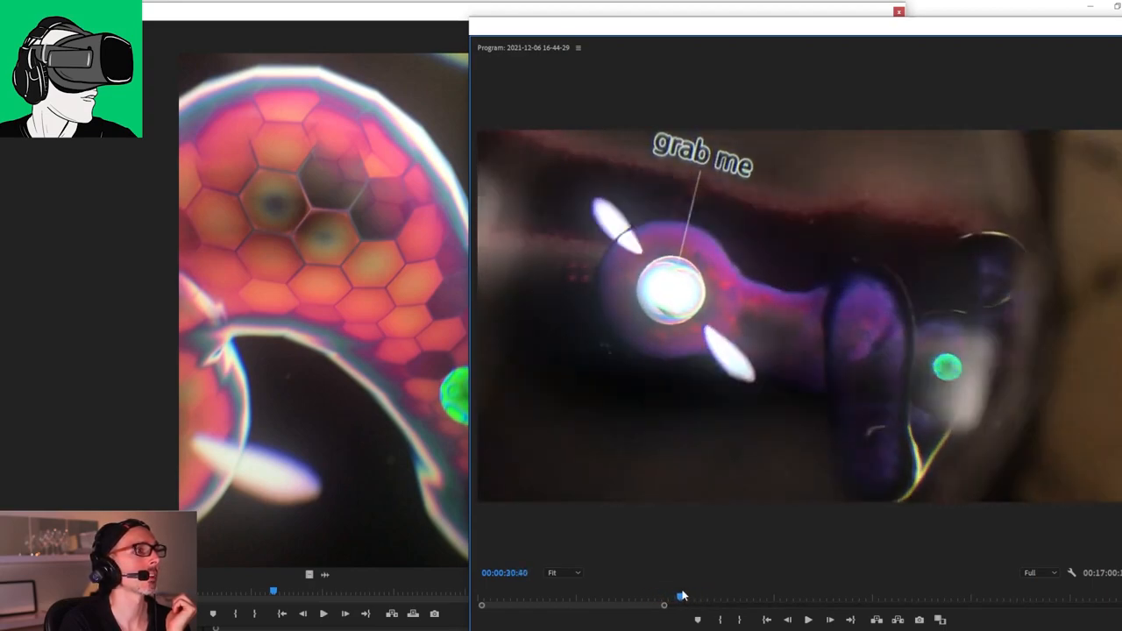
drag(664, 595, 698, 595)
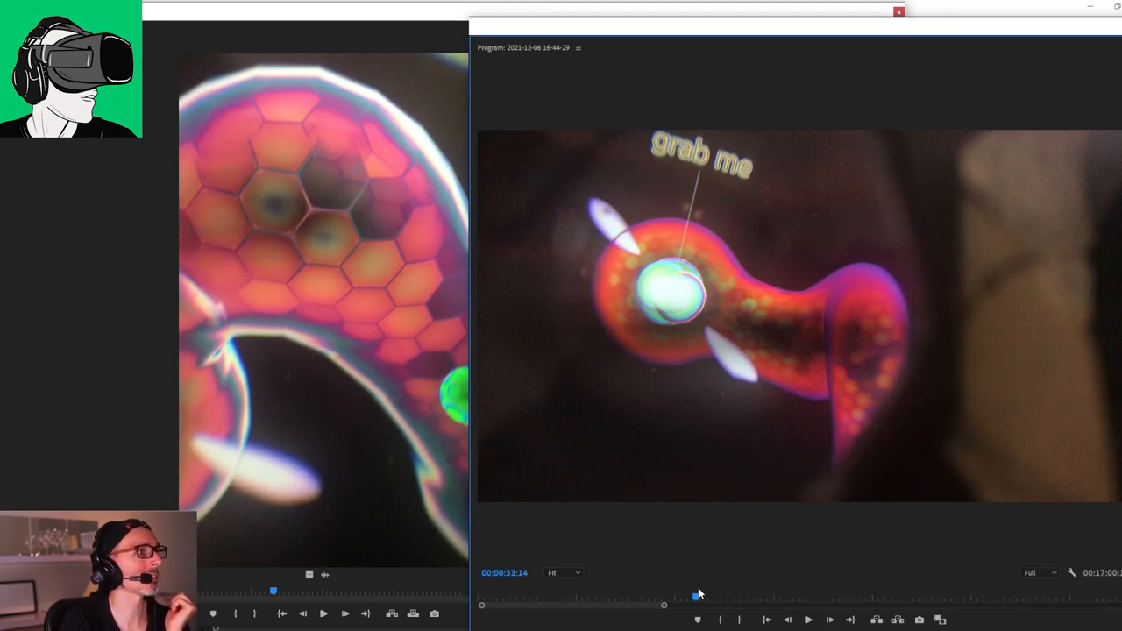
drag(664, 603, 718, 603)
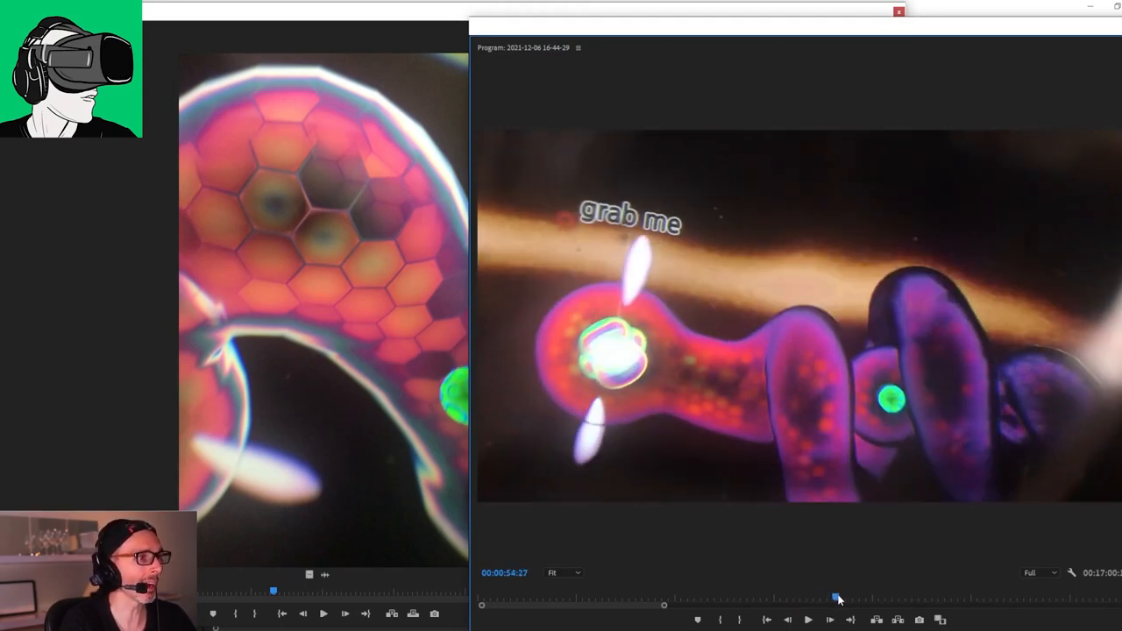
Step: Scrub the landscape footage forward to the hexagon ring close-up at 00:01:24:01
drag(837, 596, 857, 596)
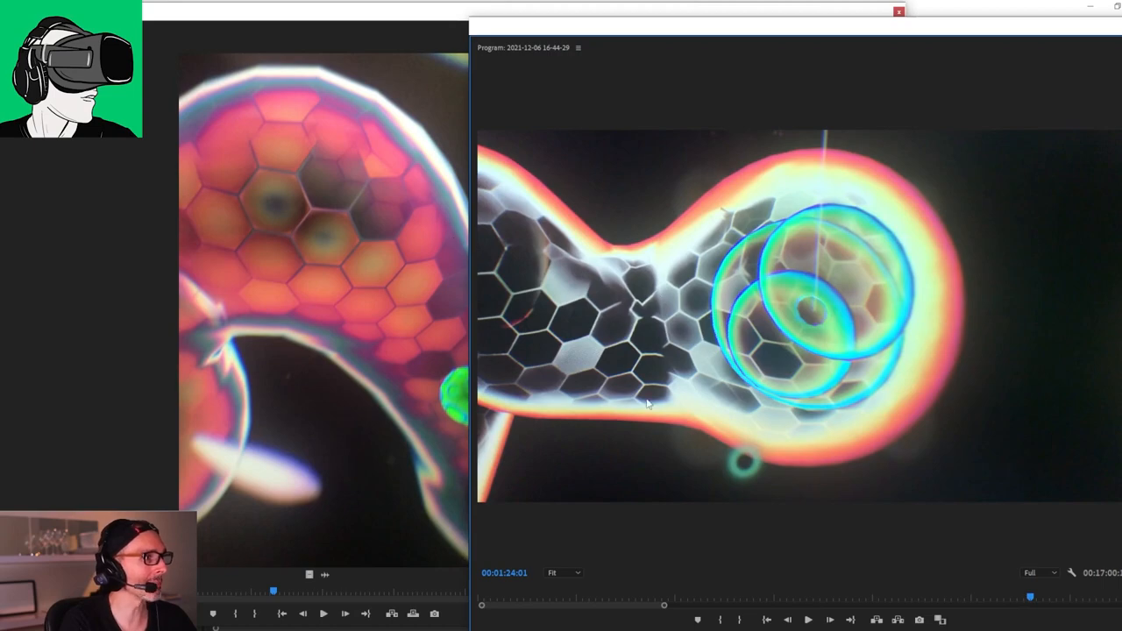
mouse_move(356, 265)
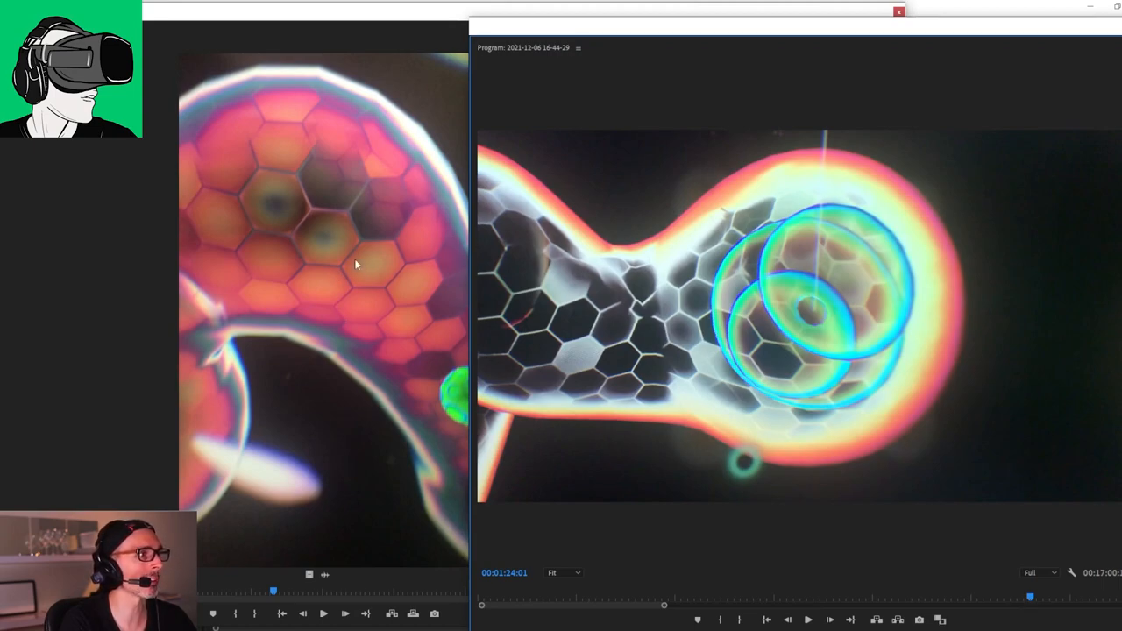